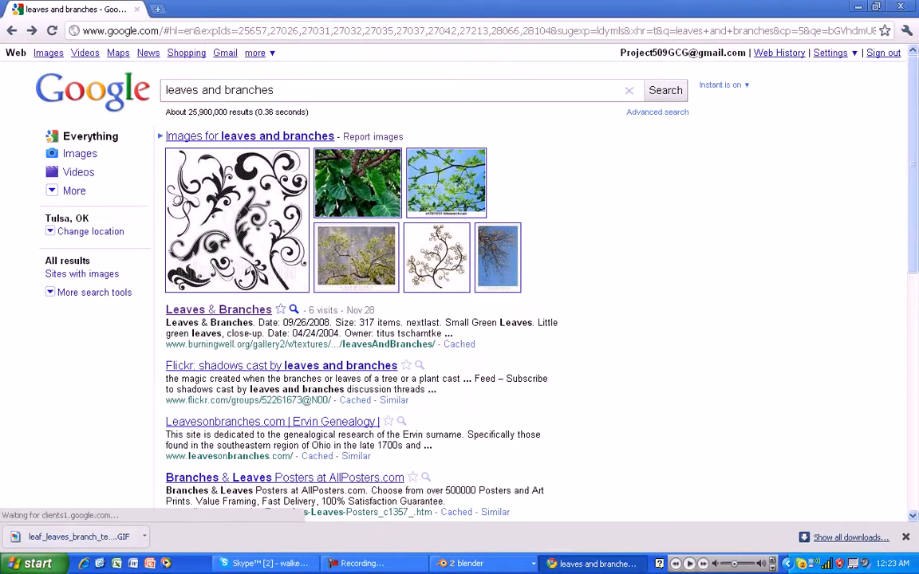
Open the BurningWell Leaves & Branches gallery from the Google search results
{"action": "left_click", "coordinate": [218, 310]}
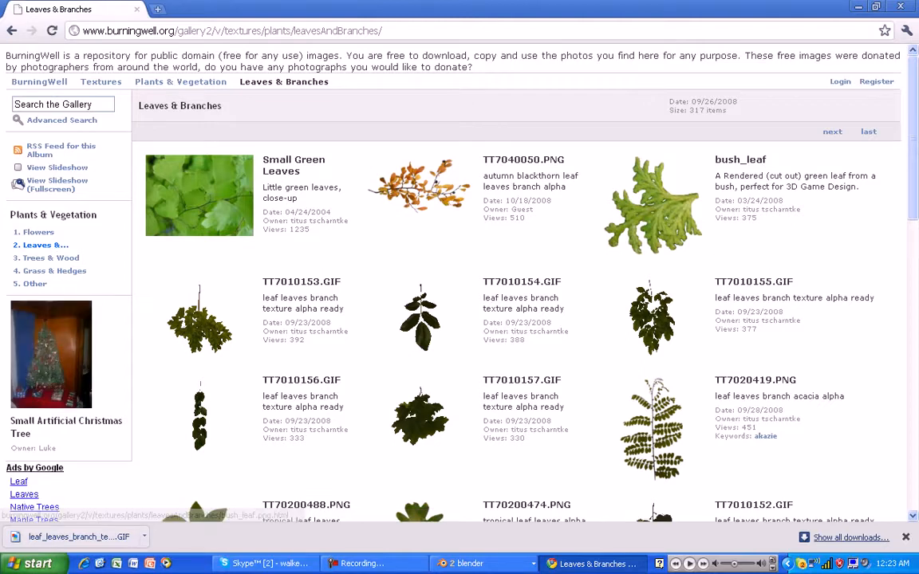
{"action": "mouse_move", "coordinate": [654, 203]}
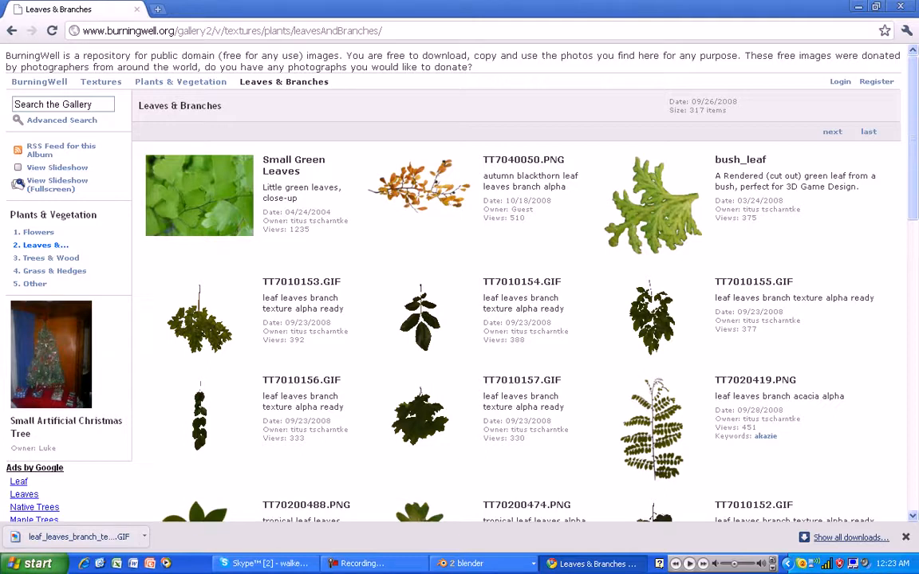
{"action": "mouse_move", "coordinate": [753, 282]}
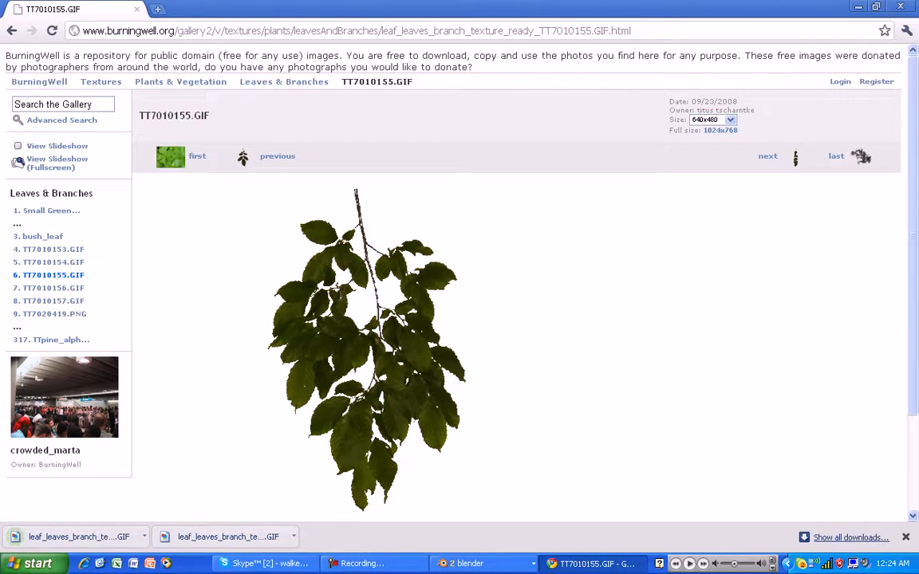
Switch from Chrome to the Blender window via the taskbar
{"action": "left_click", "coordinate": [467, 564]}
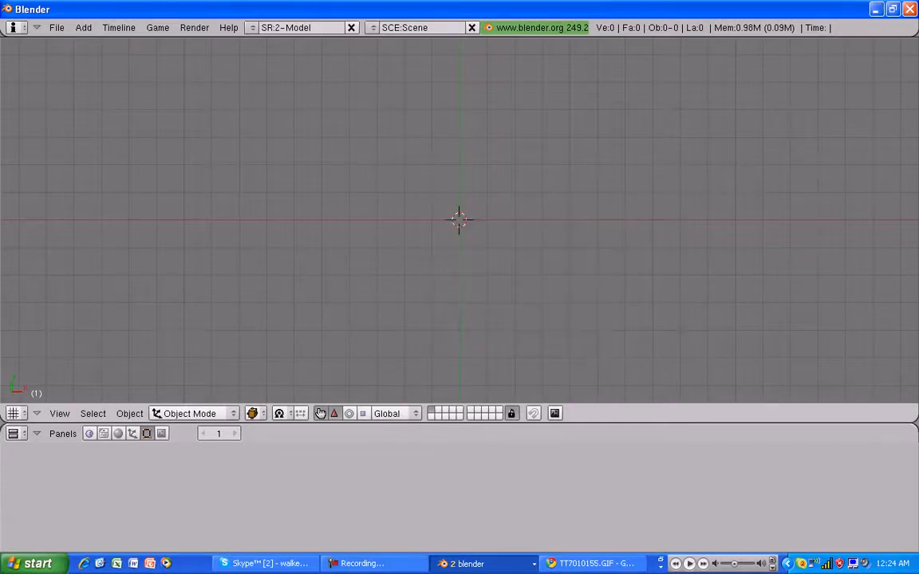
Add a plane mesh and turn the second area into a UV/Image Editor
{"action": "left_click", "coordinate": [83, 27]}
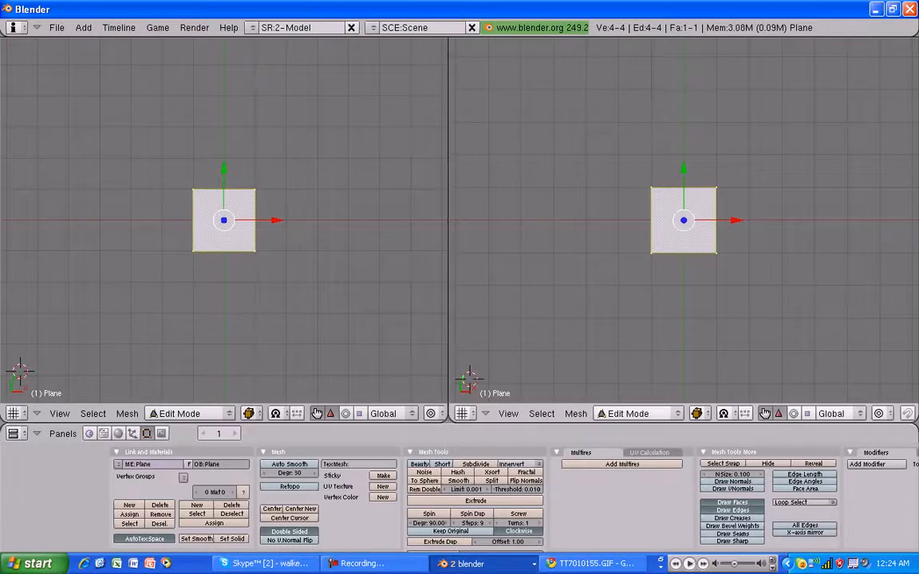
{"action": "left_click", "coordinate": [464, 413]}
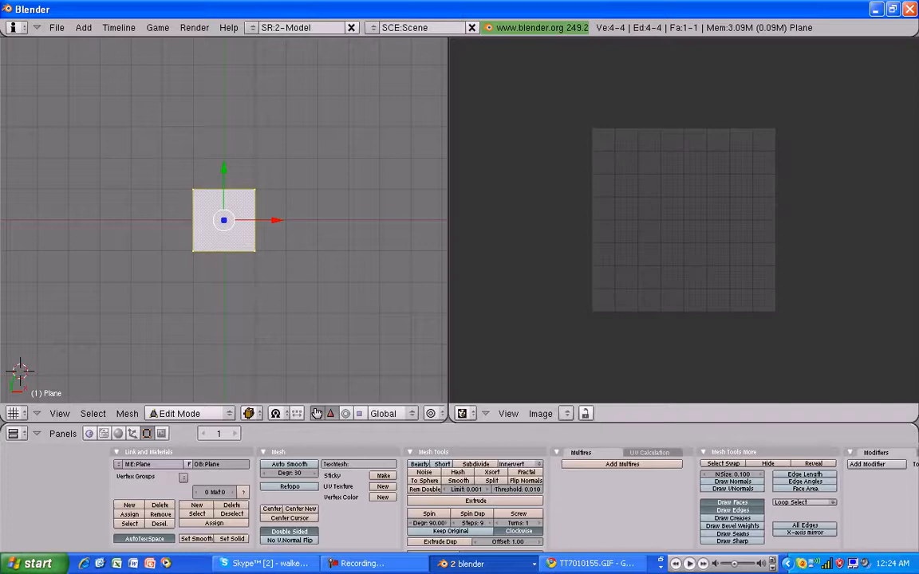
Load the downloaded leaf_leaves_branch GIF into the image editor
{"action": "left_click", "coordinate": [540, 414]}
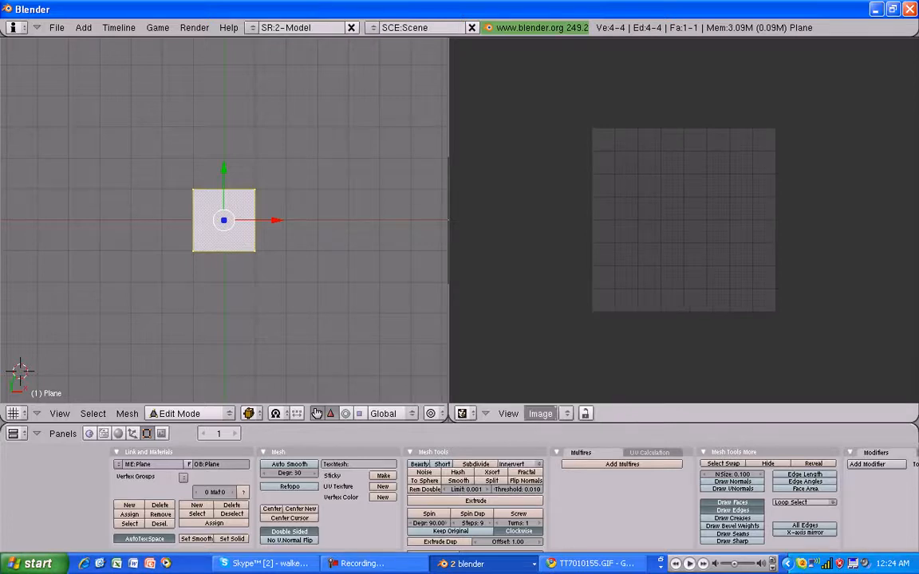
{"action": "left_click", "coordinate": [540, 413]}
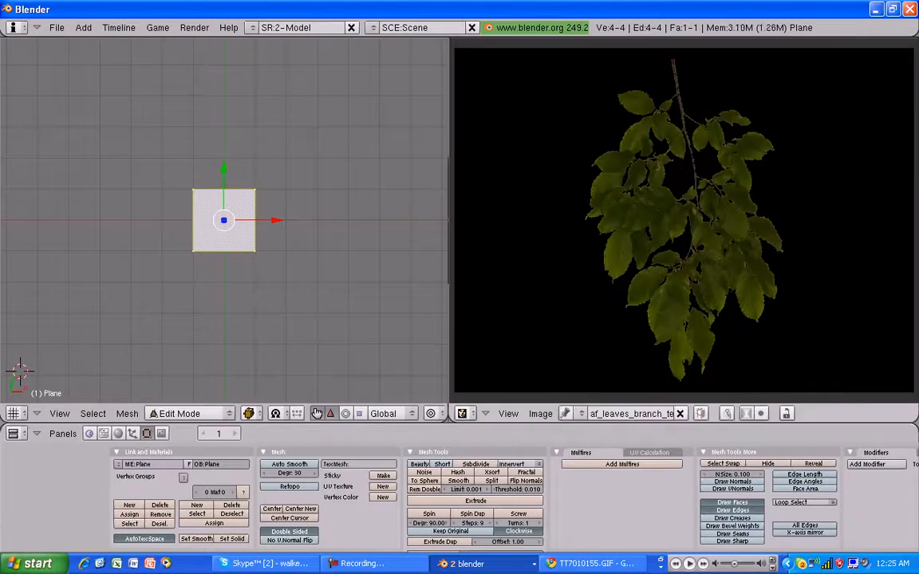
{"action": "left_click", "coordinate": [250, 413]}
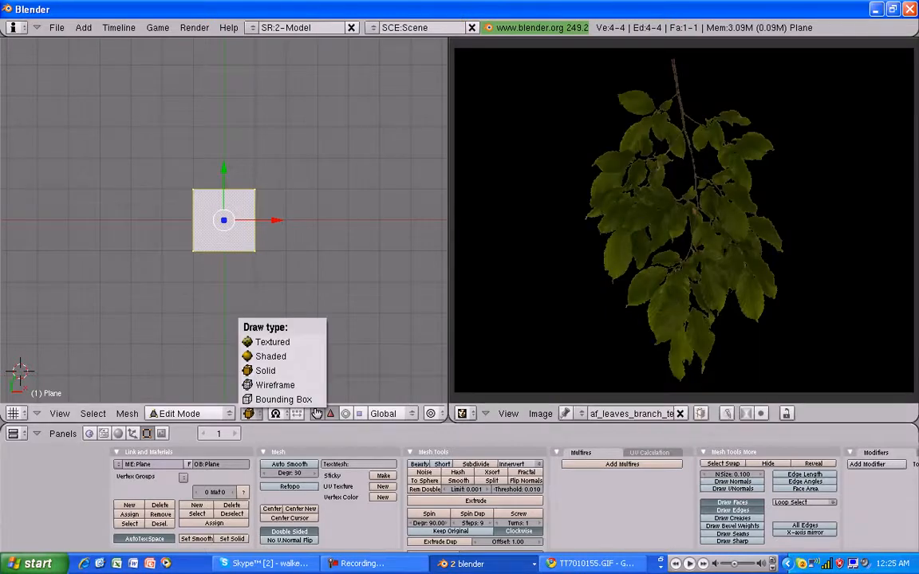
Show the plane Textured and unwrap it so the leaf image maps onto its face
{"action": "left_click", "coordinate": [265, 370]}
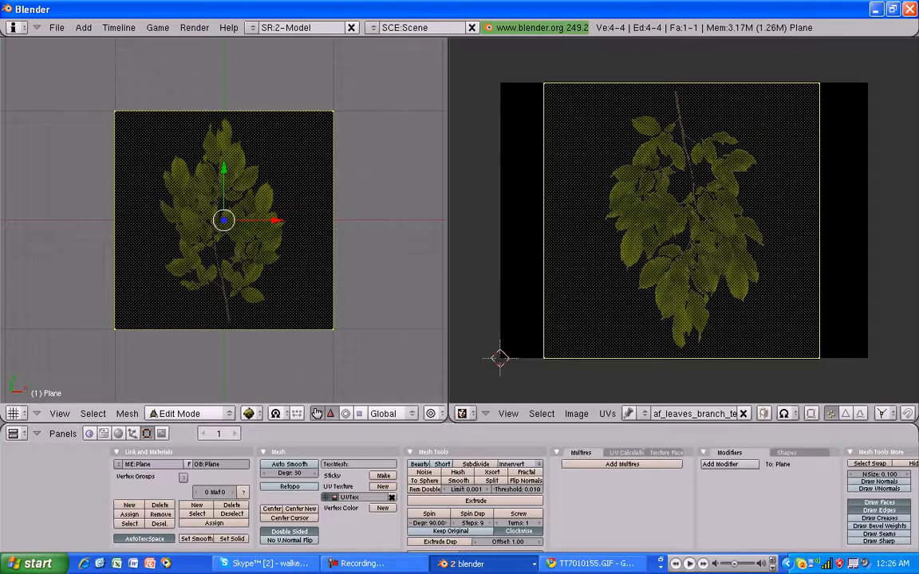
{"action": "left_click", "coordinate": [665, 452]}
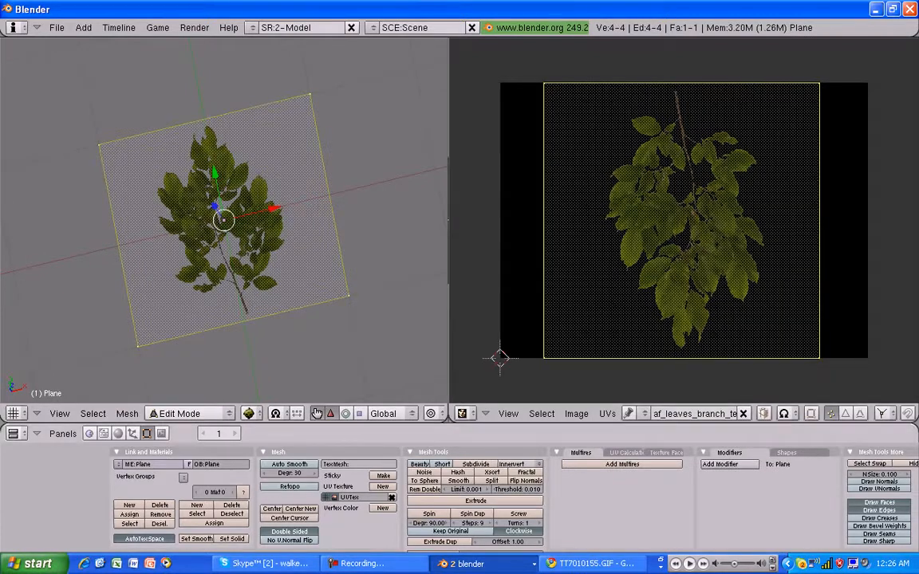
Return to Object Mode with Alpha enabled so the leaf image's background is transparent
{"action": "left_click", "coordinate": [666, 452]}
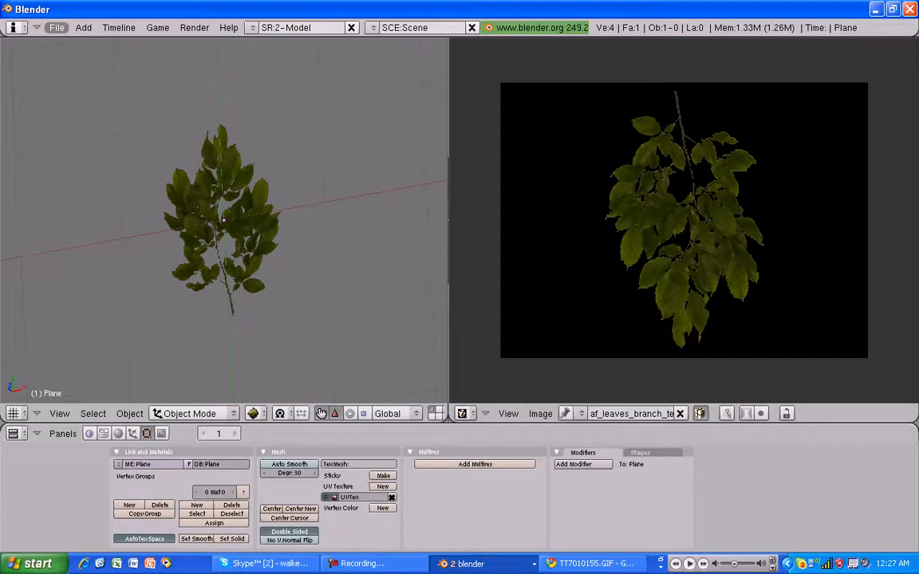
Review the File > Import/Export formats before quitting Blender
{"action": "left_click", "coordinate": [57, 27]}
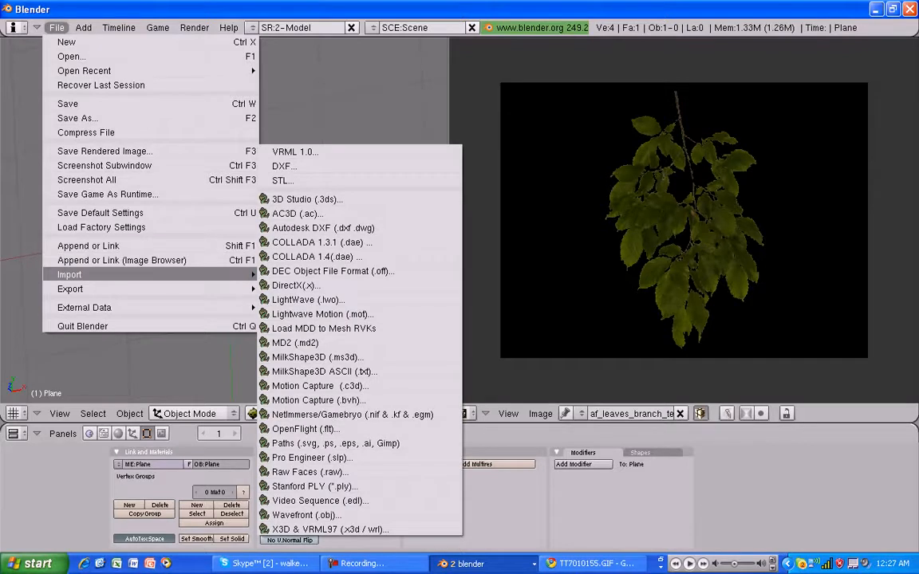
{"action": "mouse_move", "coordinate": [351, 414]}
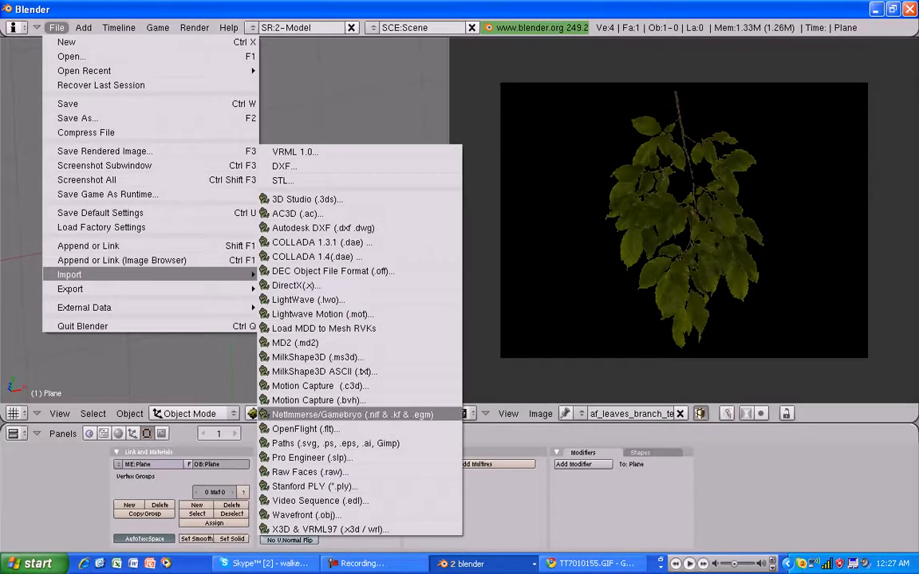
{"action": "mouse_move", "coordinate": [294, 342]}
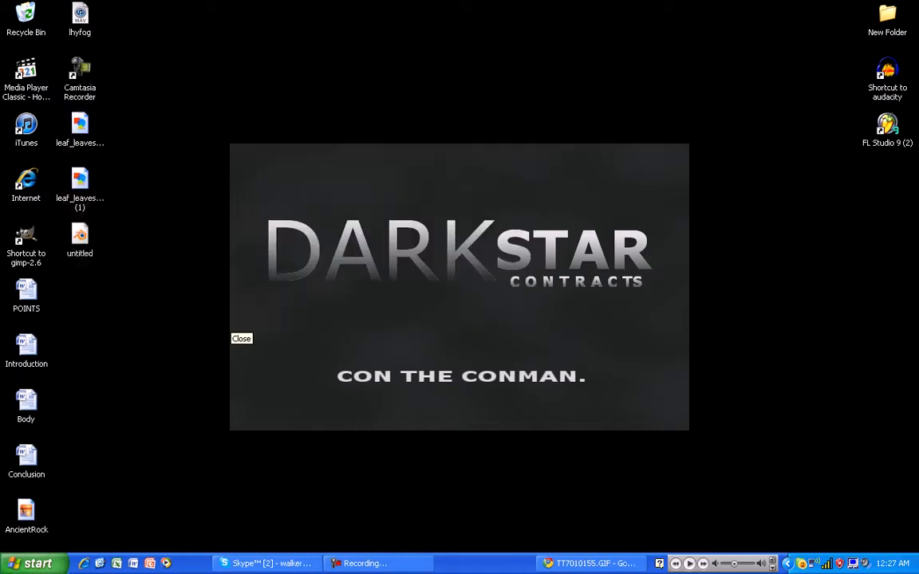
Launch Unity from Start > All Programs
{"action": "left_click", "coordinate": [32, 563]}
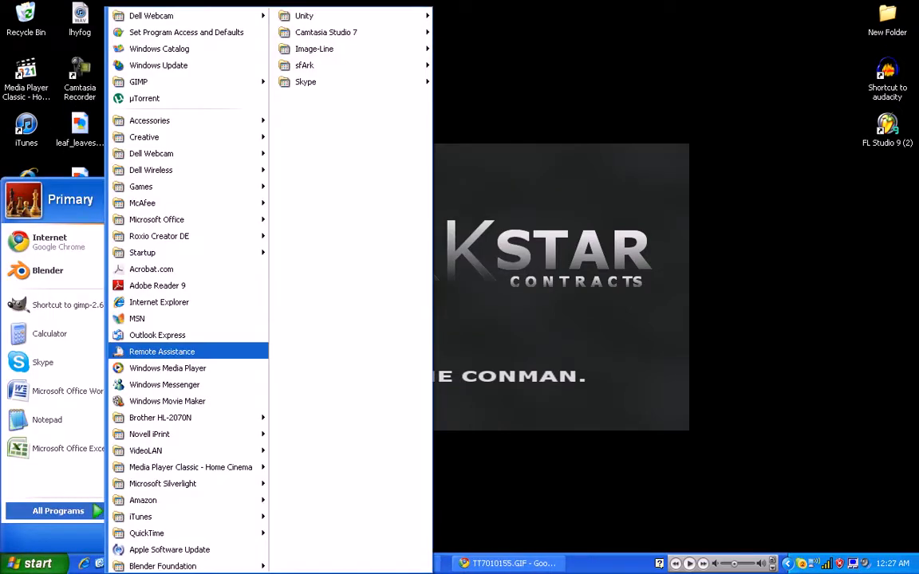
{"action": "mouse_move", "coordinate": [303, 66]}
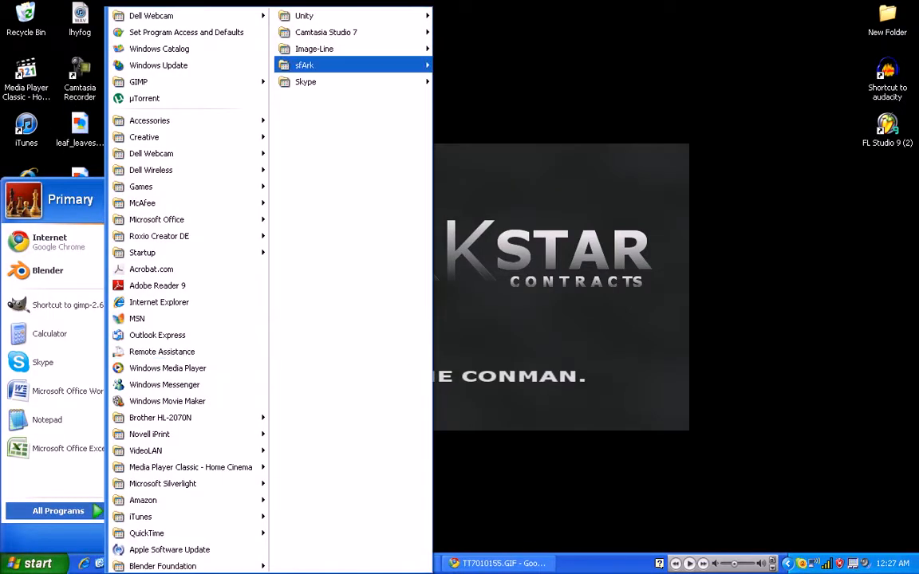
{"action": "mouse_move", "coordinate": [304, 15]}
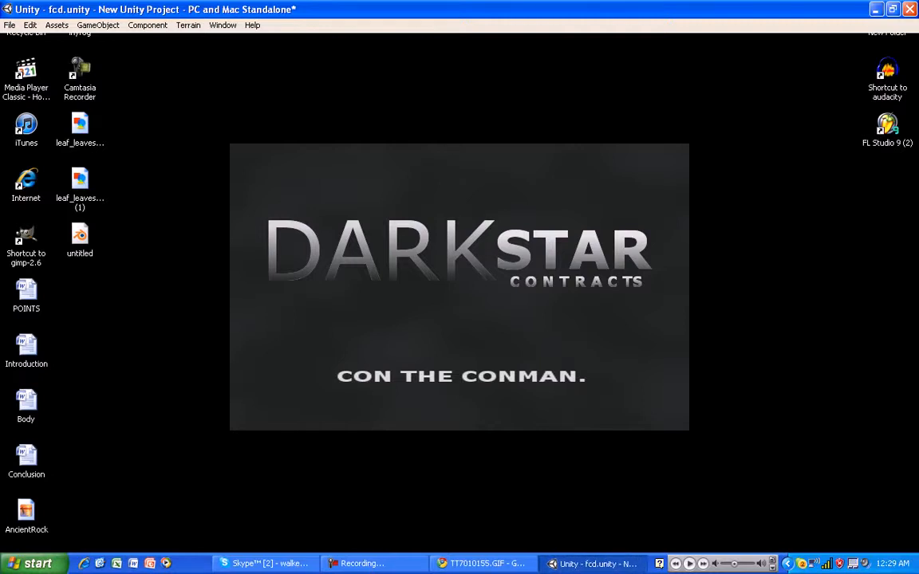
Bring up the Project panel context menu once the fcd.unity scene has loaded
{"action": "right_click", "coordinate": [590, 564]}
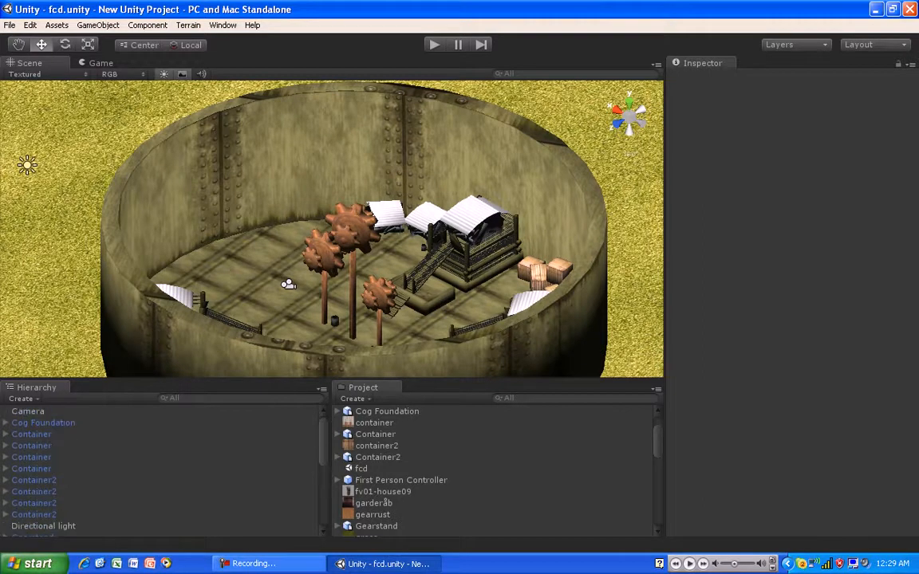
{"action": "scroll", "scroll_direction": "down", "scroll_amount": 3}
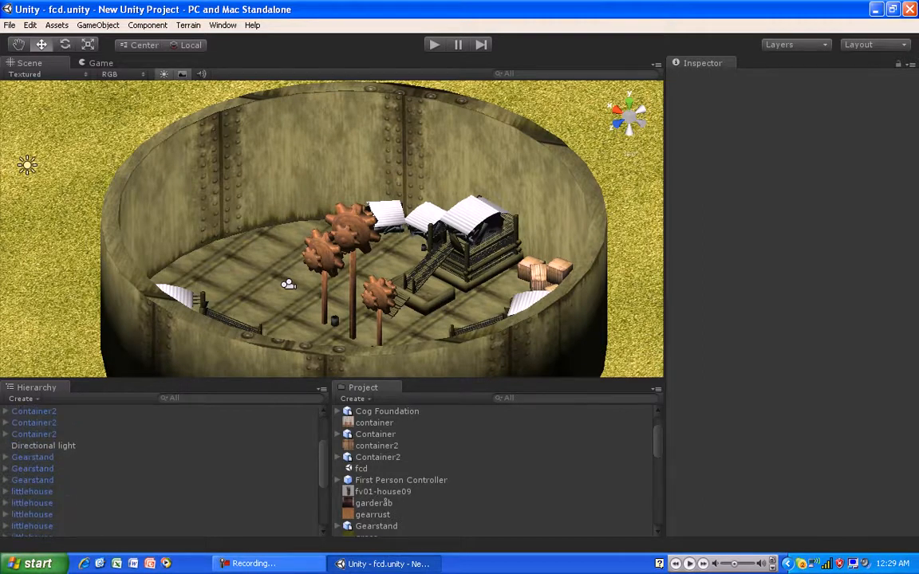
{"action": "scroll", "scroll_direction": "down", "scroll_amount": 3}
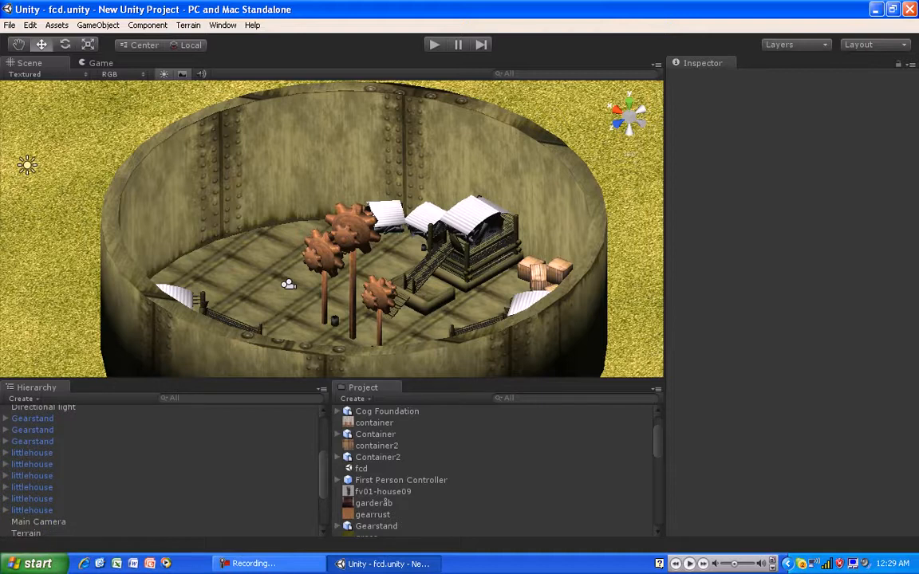
{"action": "scroll", "scroll_direction": "up", "scroll_amount": 3}
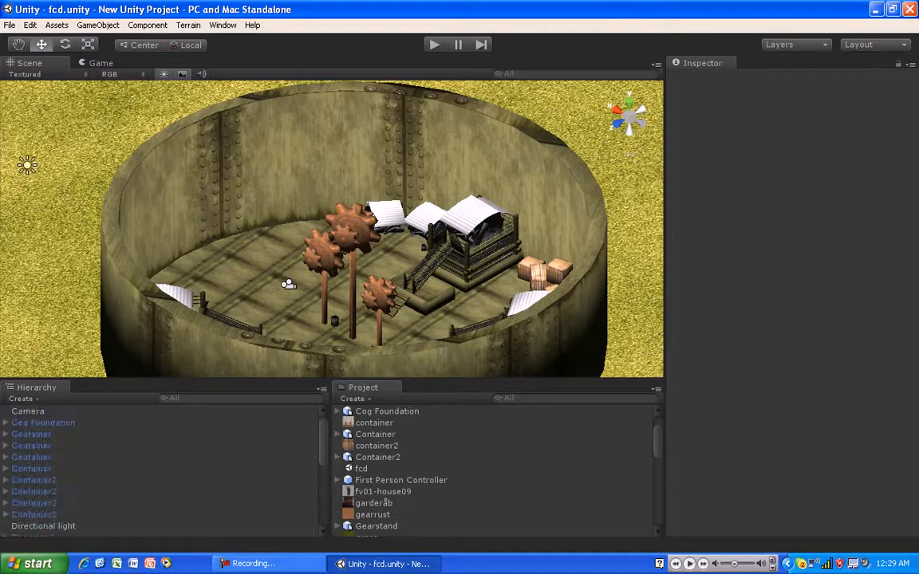
Delete every object from Camera to the last, then expand the Container2 asset's two Cubes
{"action": "left_click", "coordinate": [27, 411]}
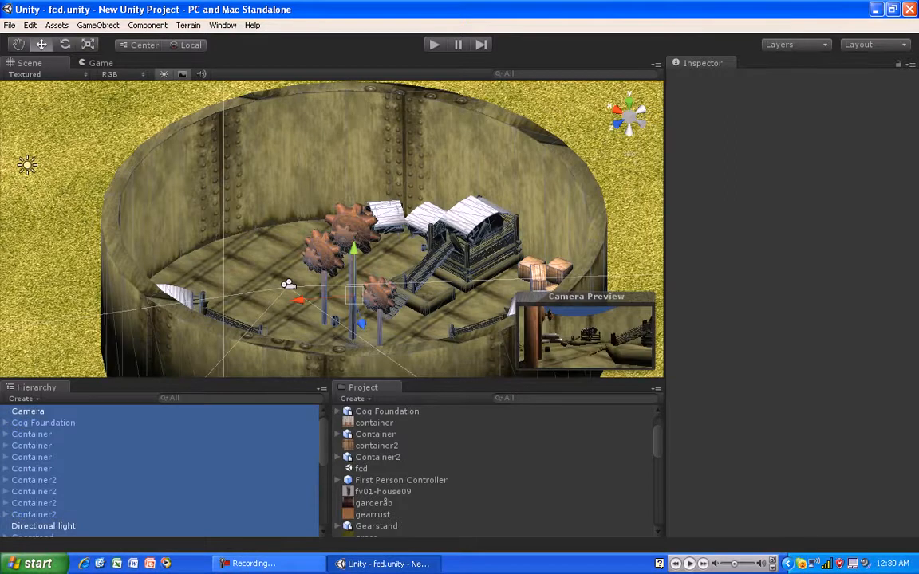
{"action": "left_click", "coordinate": [27, 410]}
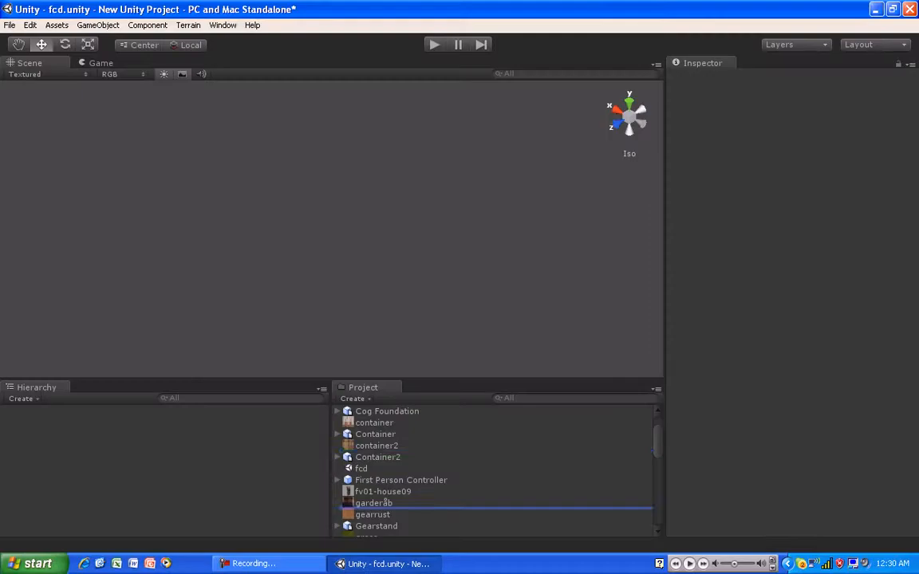
{"action": "left_click", "coordinate": [337, 457]}
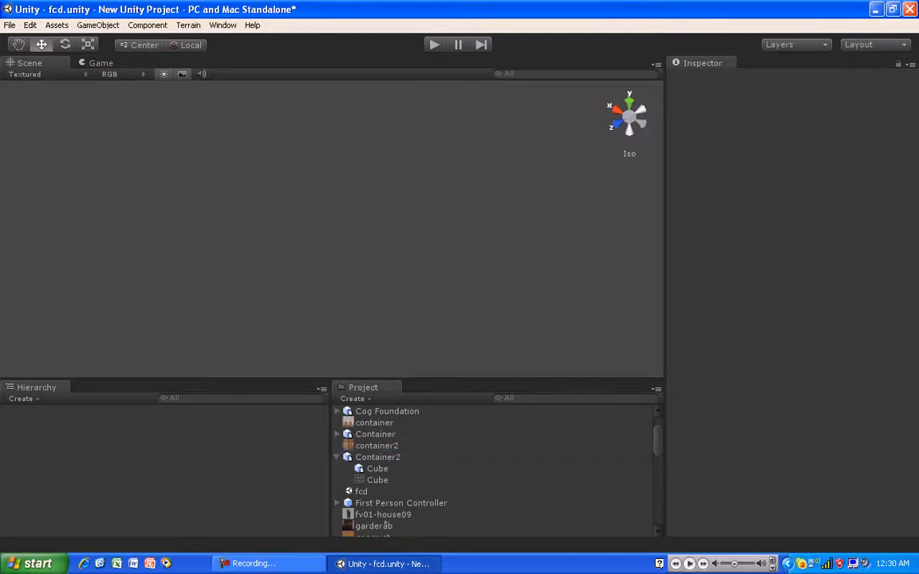
Place the 'untitled' leaf-branch plane model from the Project panel into the Scene view
{"action": "scroll", "scroll_direction": "down", "scroll_amount": 3}
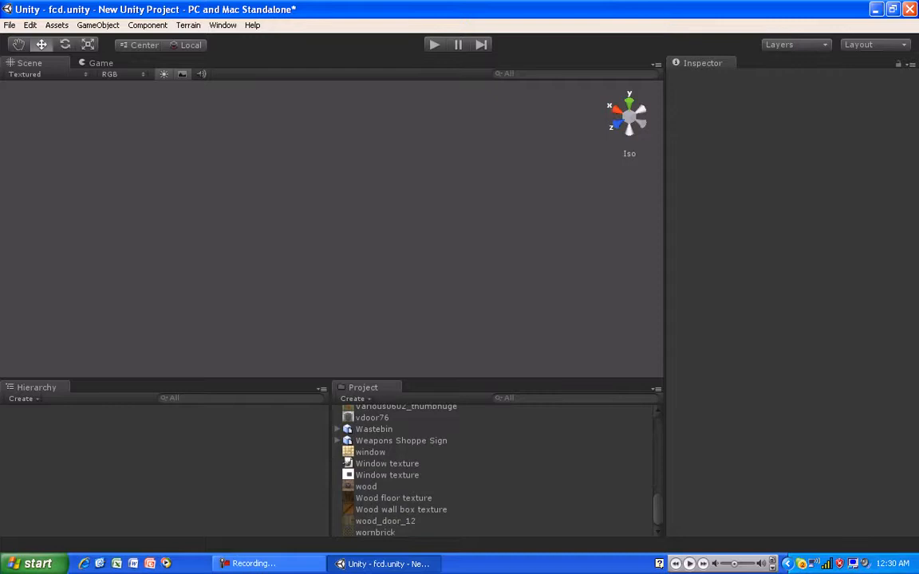
{"action": "scroll", "scroll_direction": "up", "scroll_amount": 3}
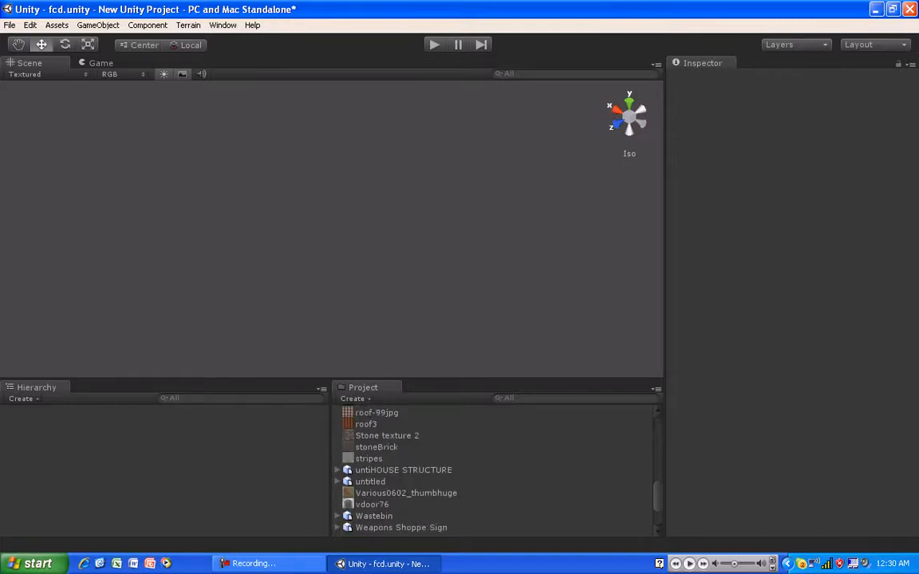
{"action": "left_click", "coordinate": [370, 481]}
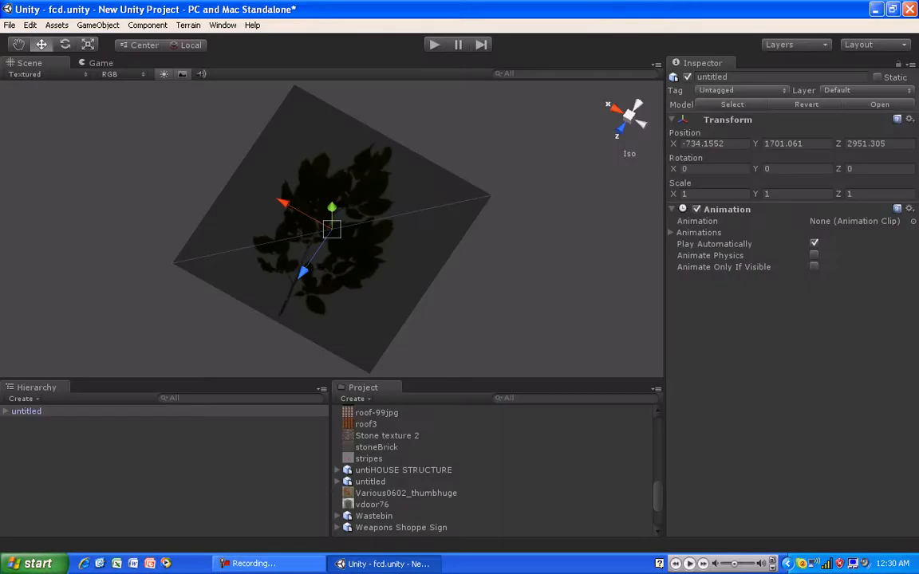
Select the leaf_leaves_branch texture asset to show its import settings in the Inspector
{"action": "scroll", "scroll_direction": "up", "scroll_amount": 3}
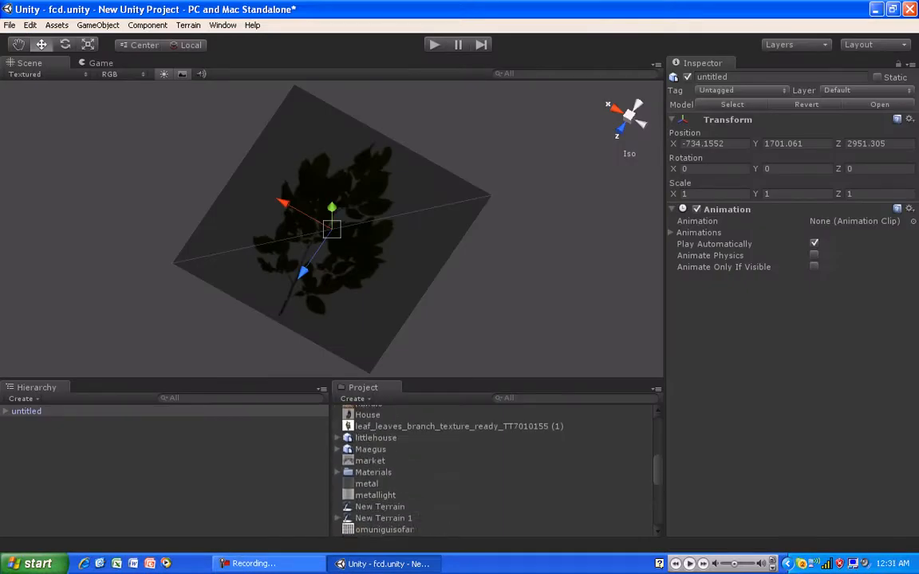
{"action": "scroll", "scroll_direction": "up", "scroll_amount": 3}
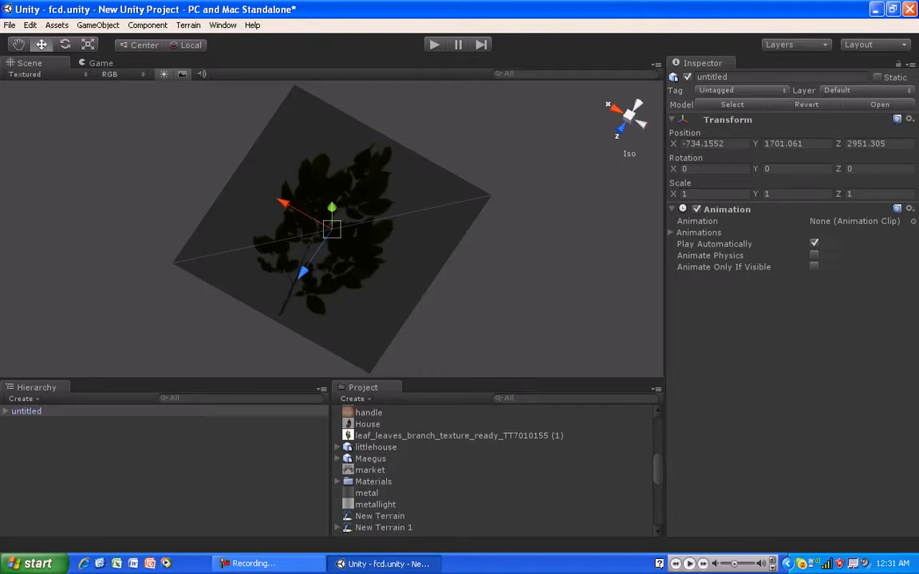
{"action": "left_click", "coordinate": [458, 435]}
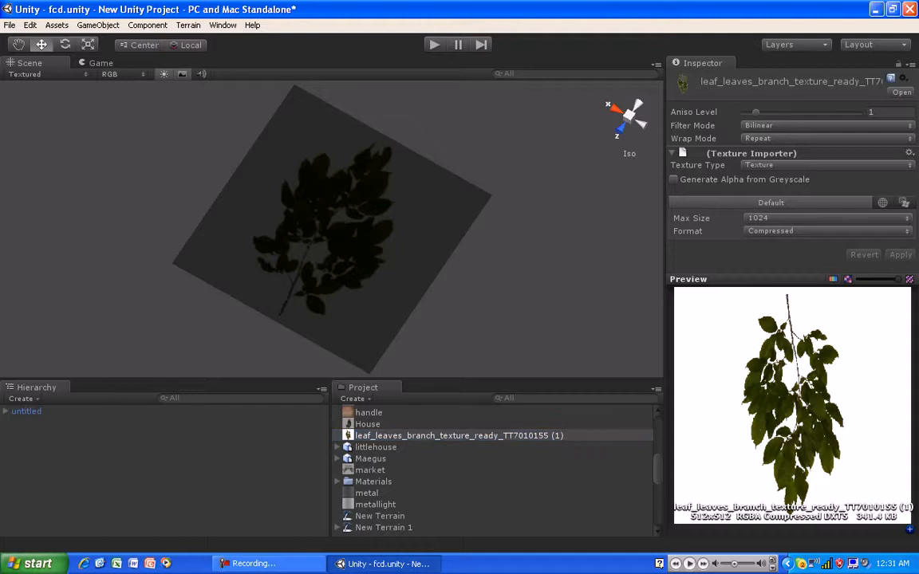
{"action": "left_click", "coordinate": [458, 435]}
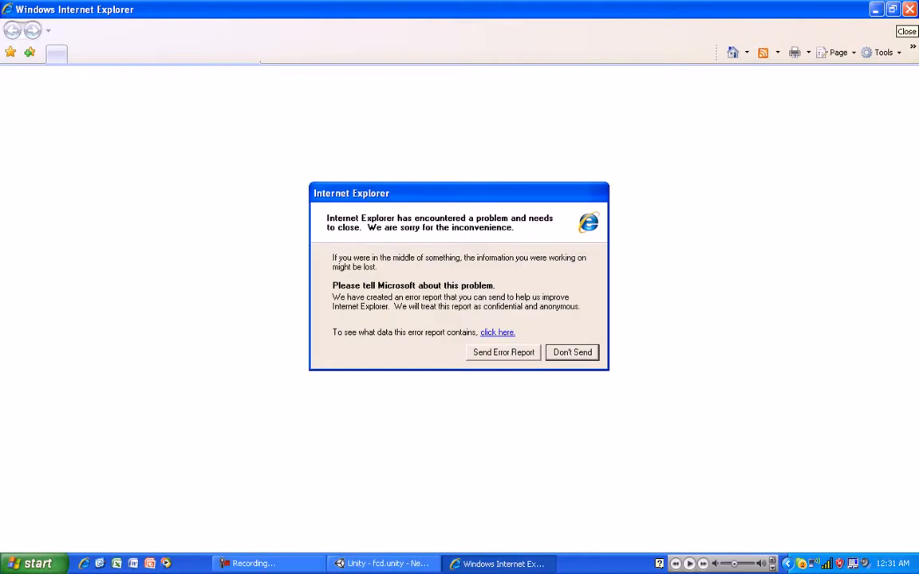
Dismiss the Internet Explorer crash dialog with Don't Send and return to Unity
{"action": "left_click", "coordinate": [572, 352]}
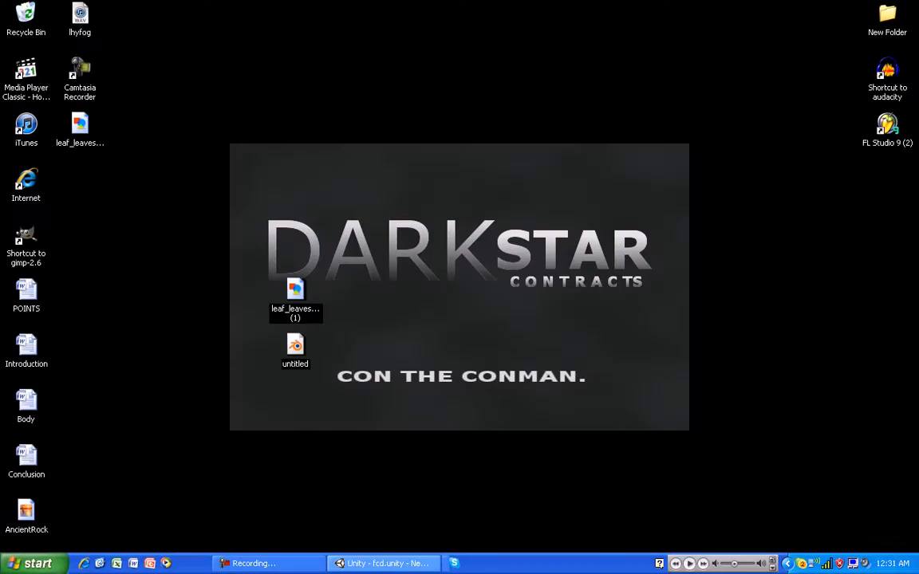
{"action": "left_click", "coordinate": [383, 563]}
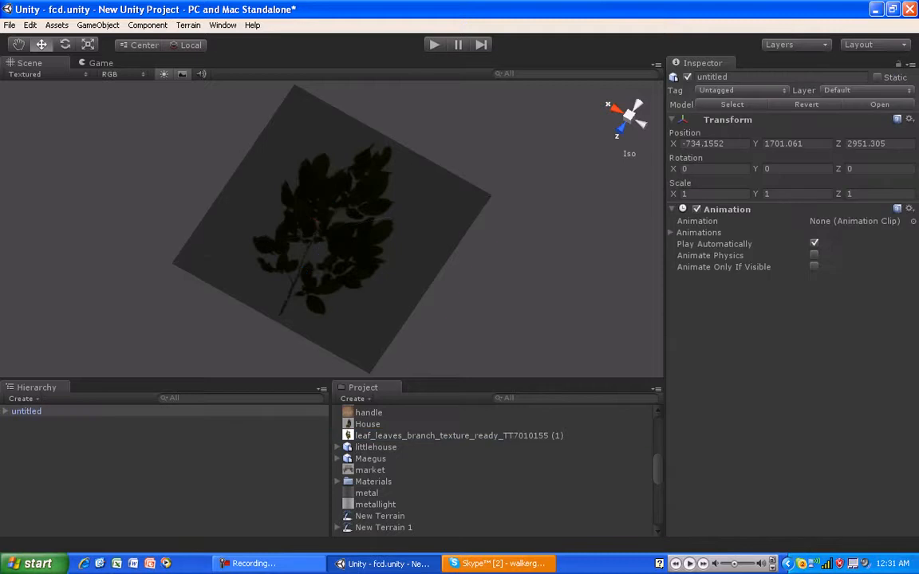
Import the leaf branch texture from the desktop as a new project asset, TT7010155 without the (1) suffix
{"action": "right_click", "coordinate": [460, 436]}
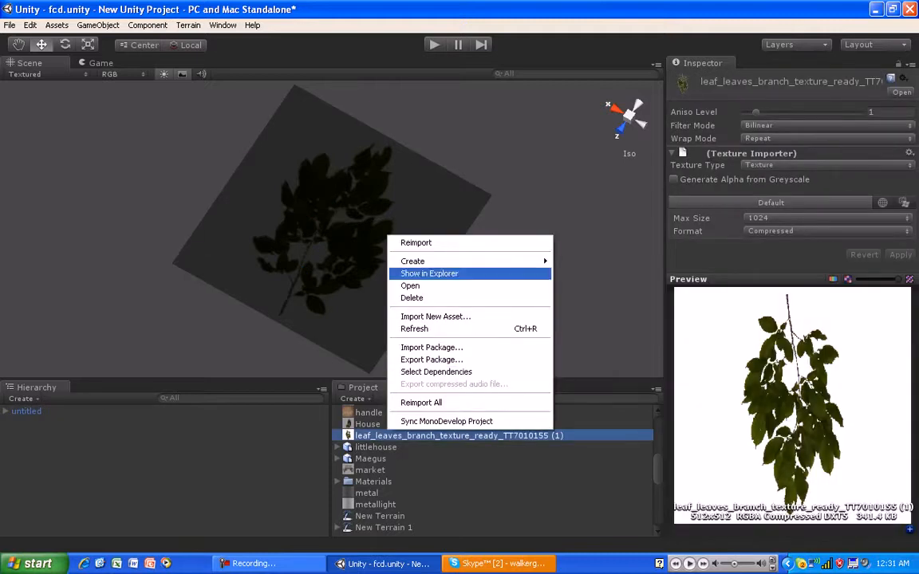
{"action": "mouse_move", "coordinate": [412, 260]}
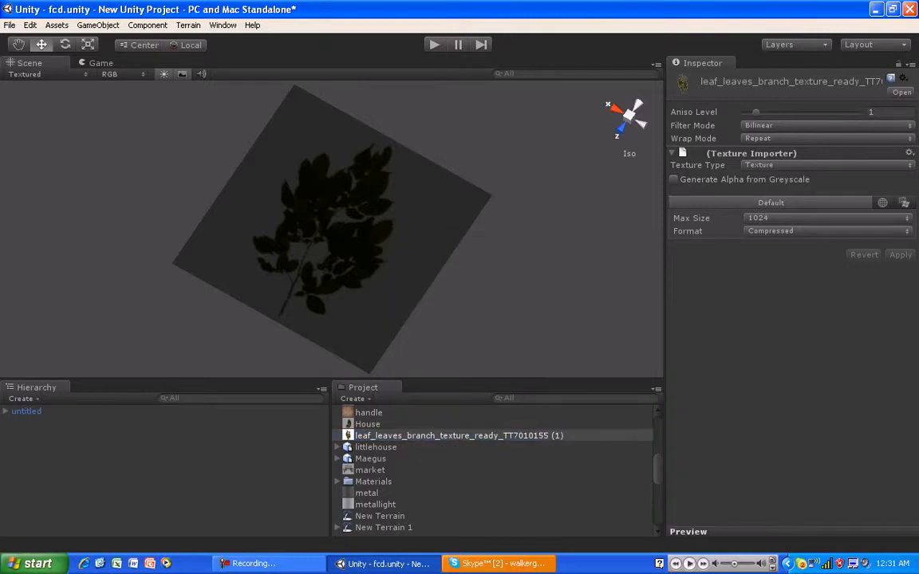
{"action": "left_click", "coordinate": [688, 531]}
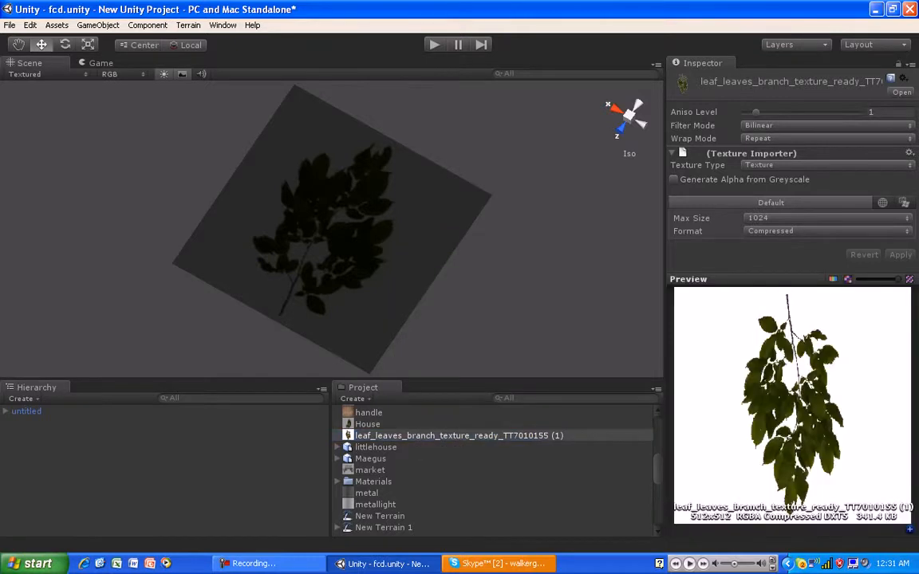
{"action": "left_click", "coordinate": [459, 435]}
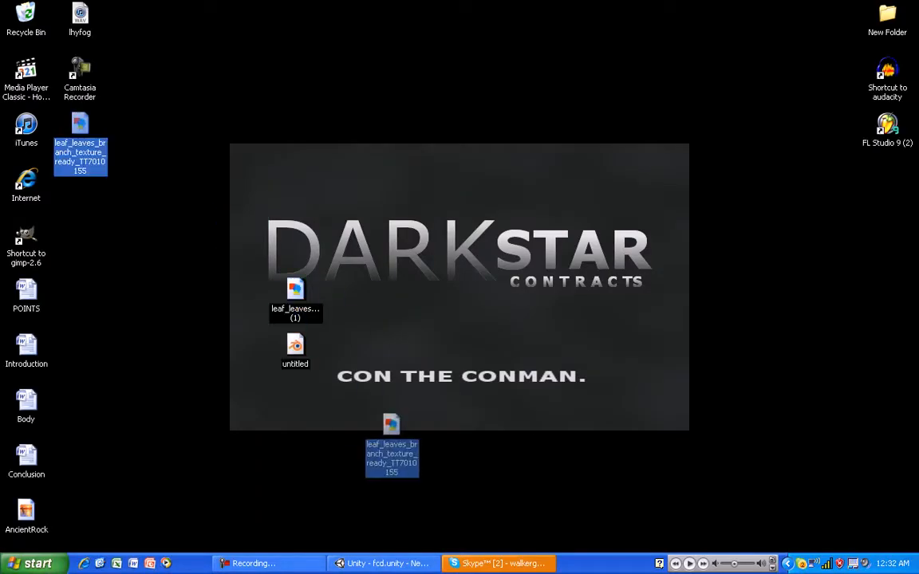
{"action": "left_click_drag", "start_coordinate": [391, 457], "coordinate": [80, 131]}
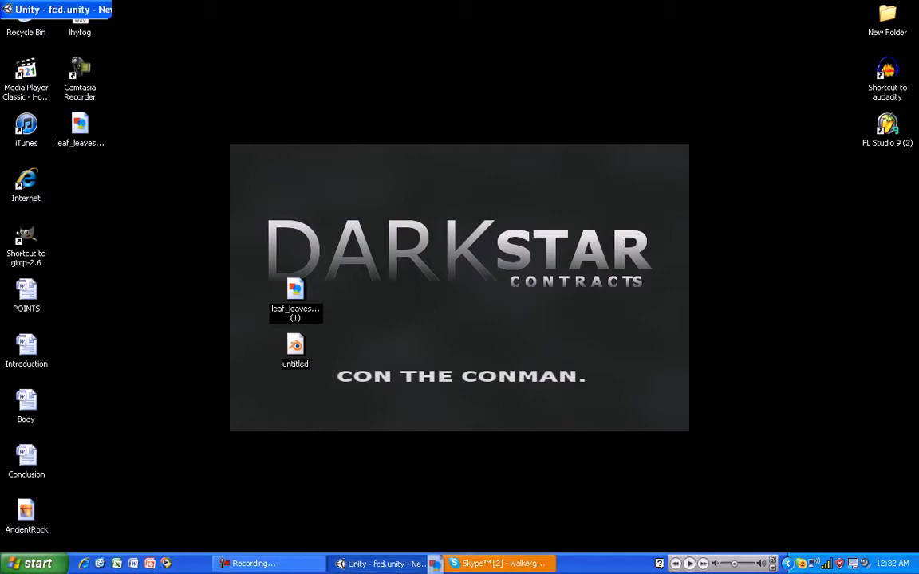
{"action": "left_click", "coordinate": [379, 564]}
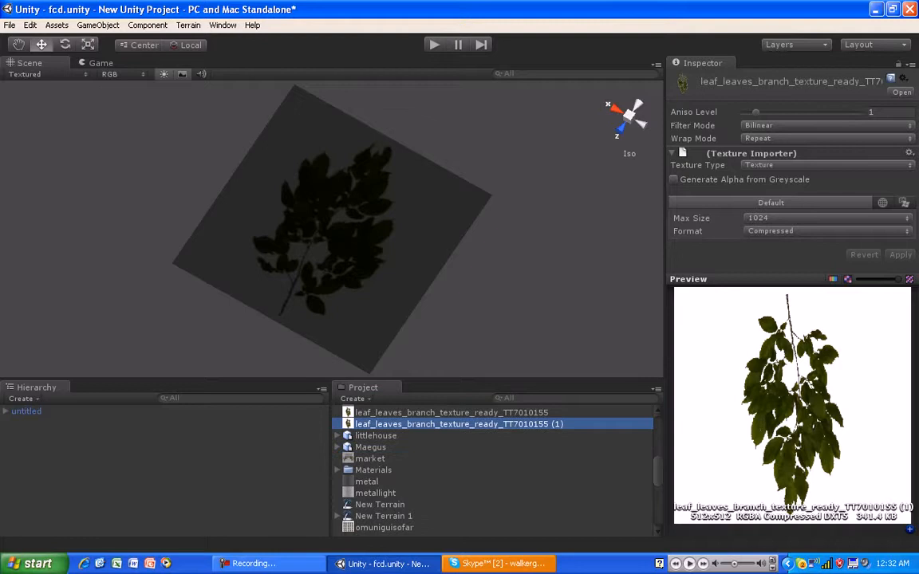
Expand 'untitled' in the Hierarchy and select its Plane child, showing its Diffuse leaf material
{"action": "left_click", "coordinate": [451, 413]}
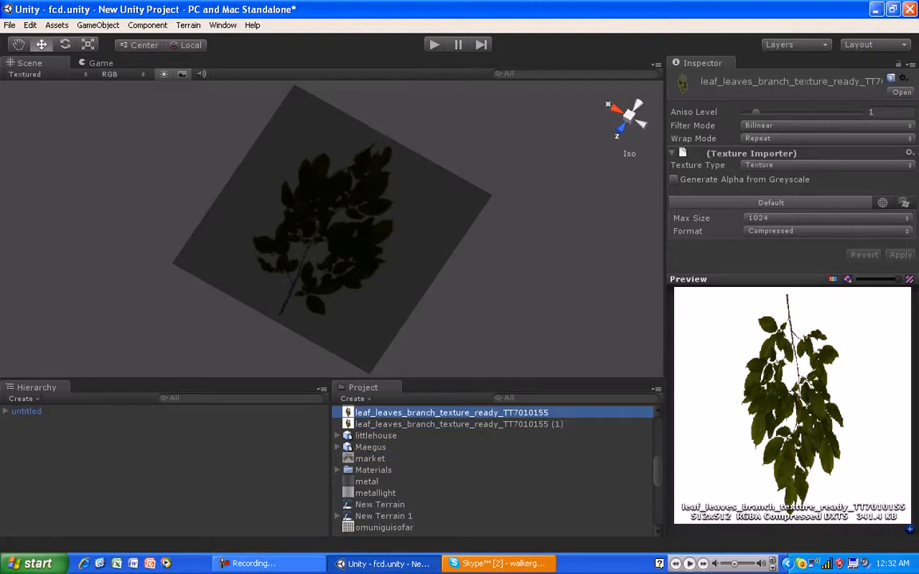
{"action": "left_click", "coordinate": [331, 231]}
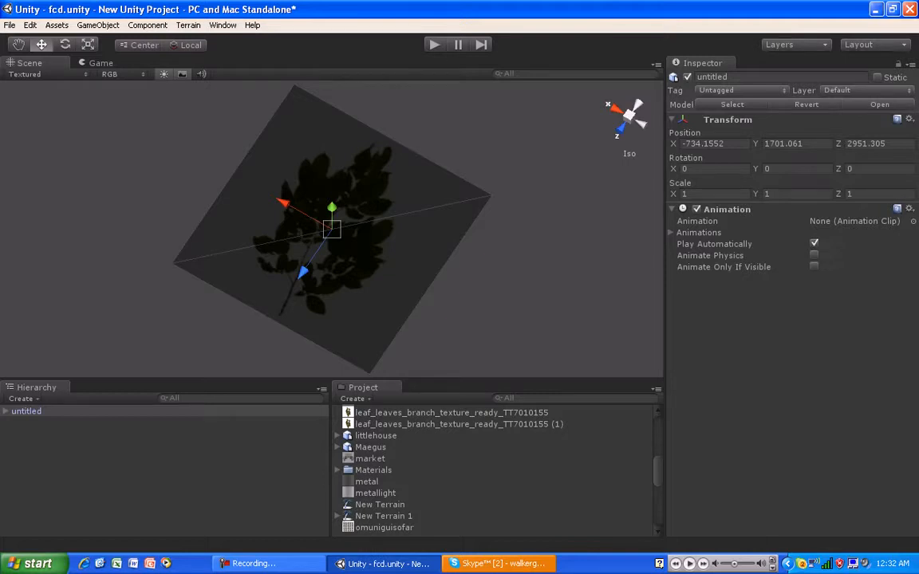
{"action": "left_click", "coordinate": [27, 411]}
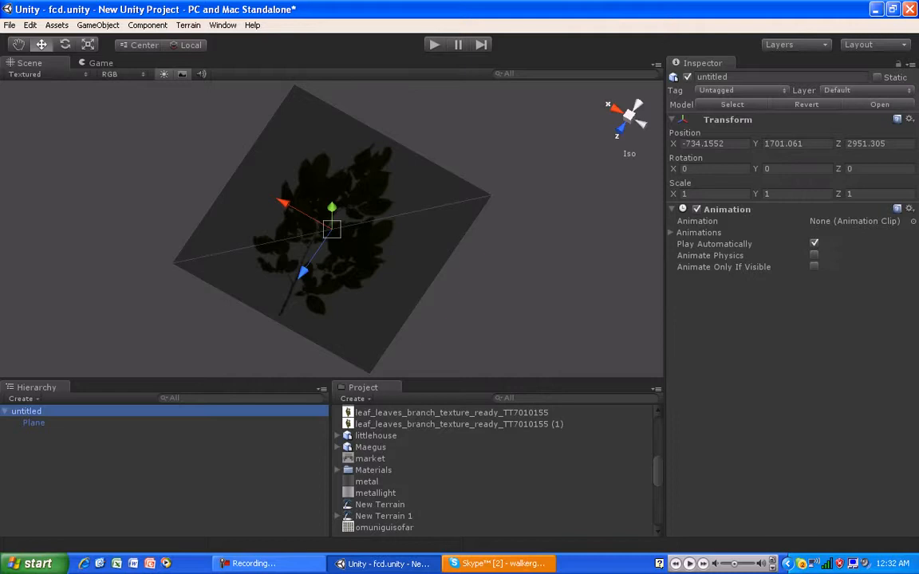
{"action": "left_click", "coordinate": [33, 423]}
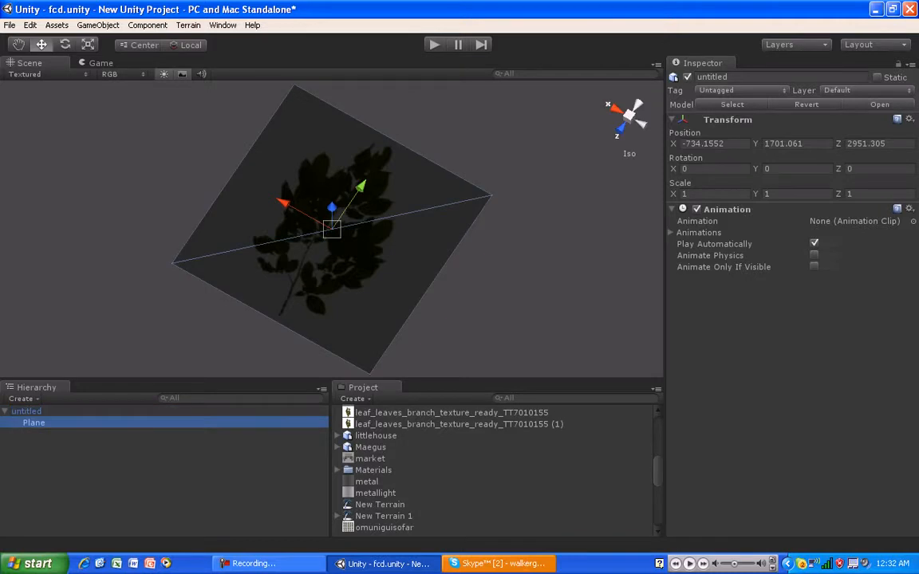
{"action": "left_click", "coordinate": [34, 422]}
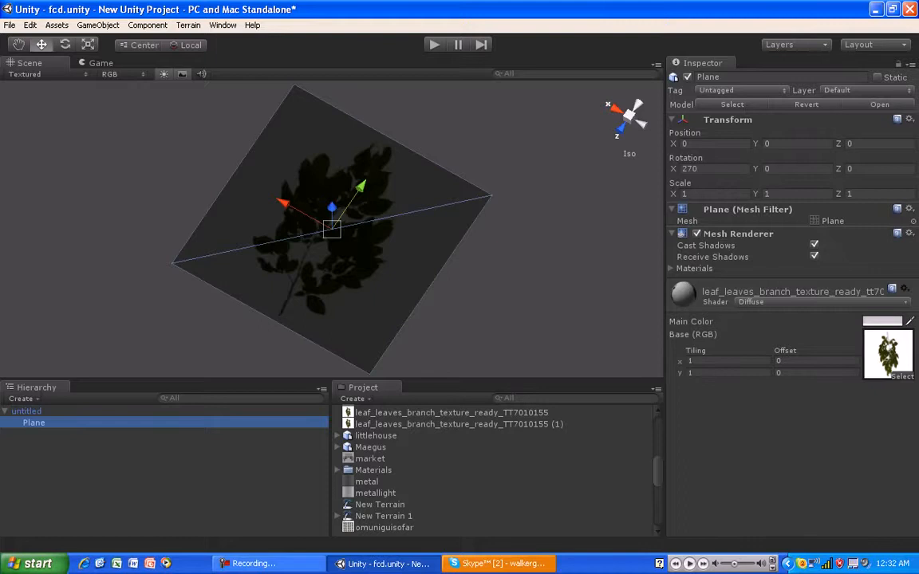
Set the leaf plane material's shader to Nature > Tree Soft Occlusion Leaves
{"action": "left_click", "coordinate": [825, 301]}
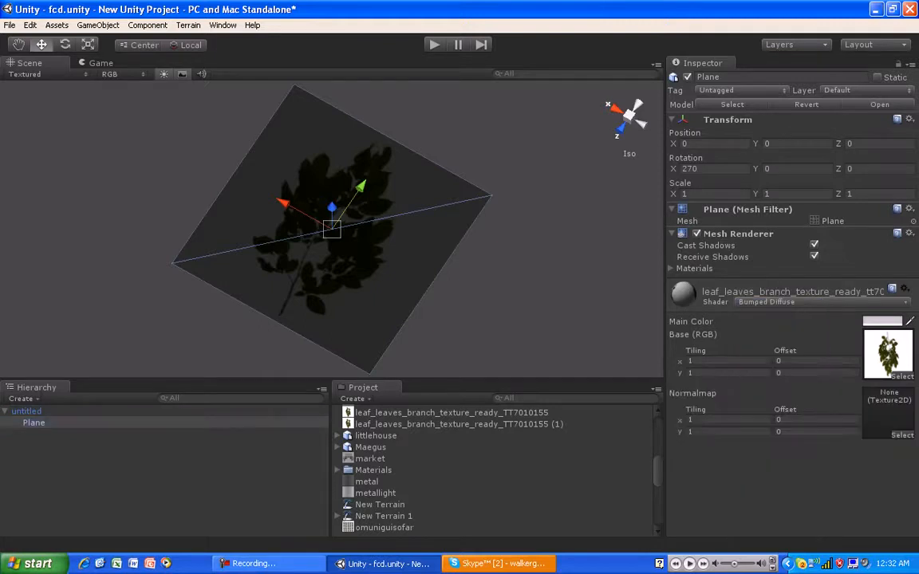
{"action": "left_click", "coordinate": [766, 301]}
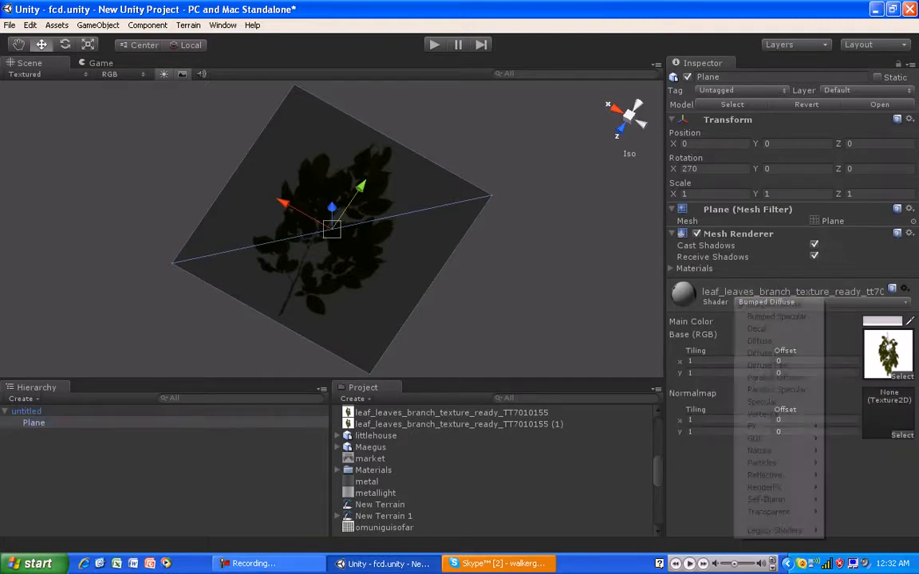
{"action": "mouse_move", "coordinate": [758, 450]}
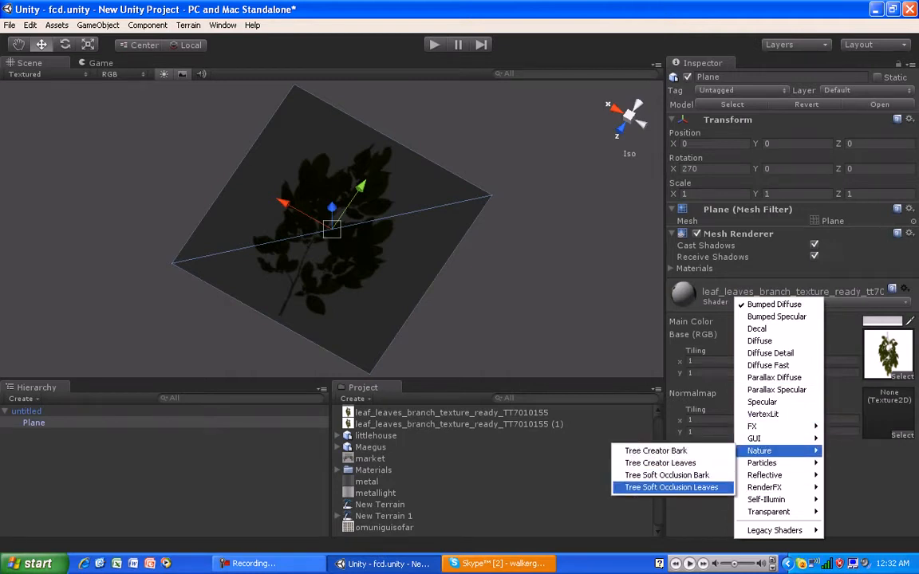
{"action": "left_click", "coordinate": [671, 487]}
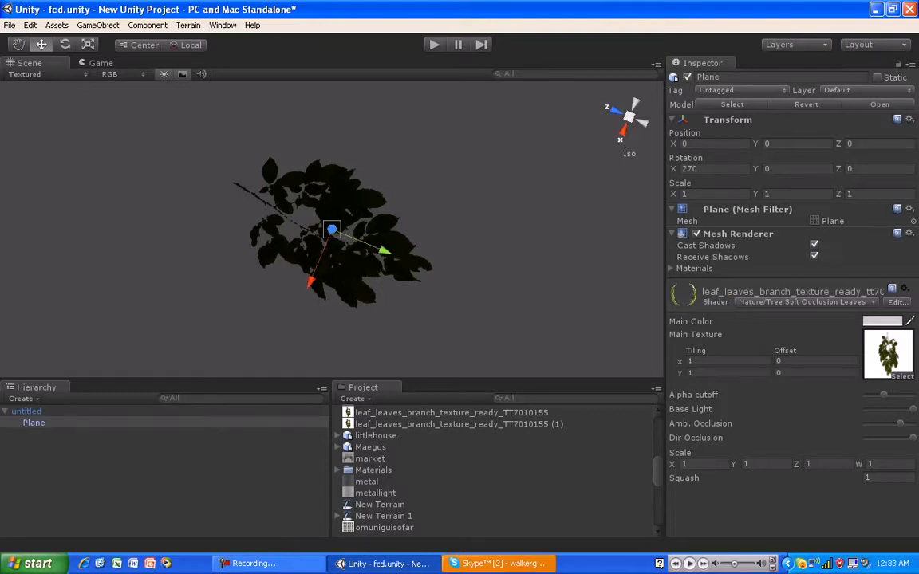
Create a Point Light via GameObject > Create Other, move it over the leaves, and select Plane
{"action": "left_click", "coordinate": [147, 25]}
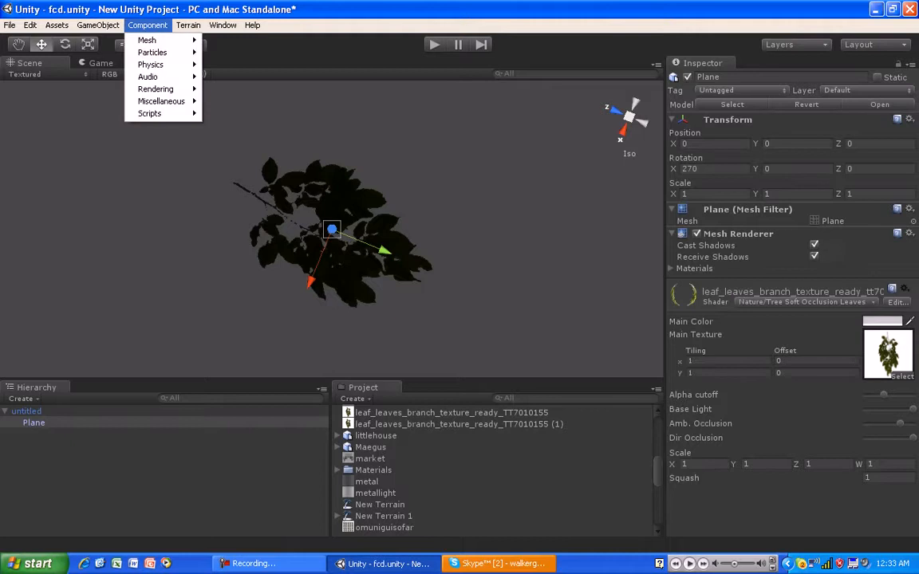
{"action": "left_click", "coordinate": [98, 25]}
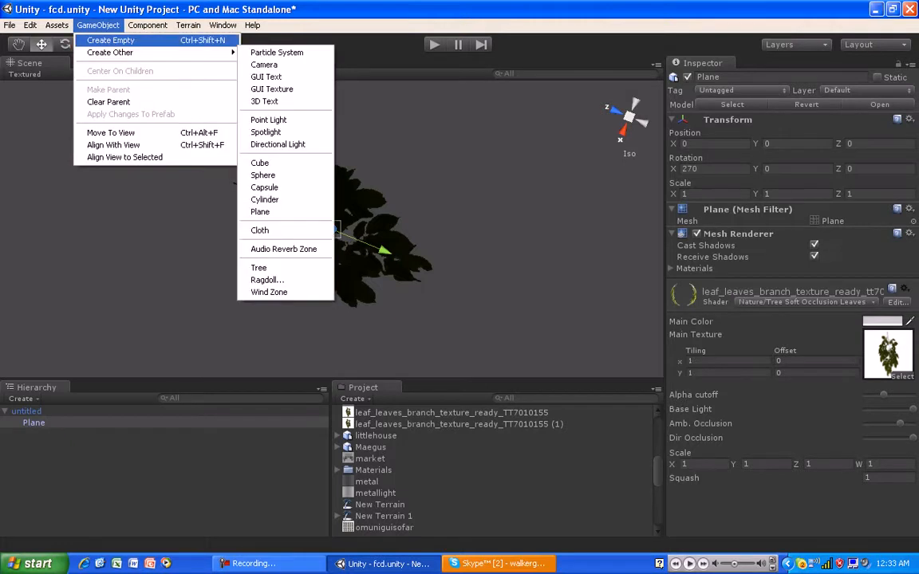
{"action": "mouse_move", "coordinate": [110, 53]}
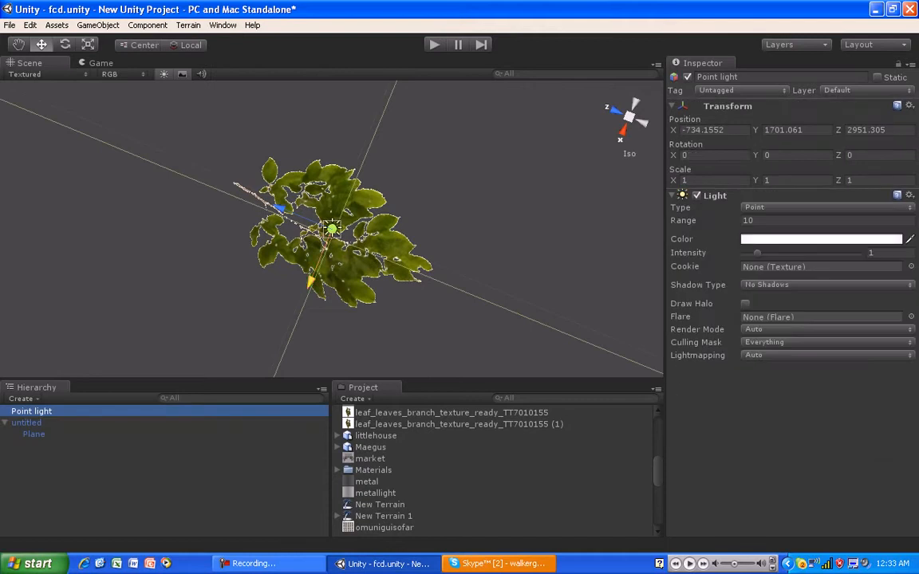
{"action": "left_click_drag", "start_coordinate": [331, 230], "coordinate": [315, 267]}
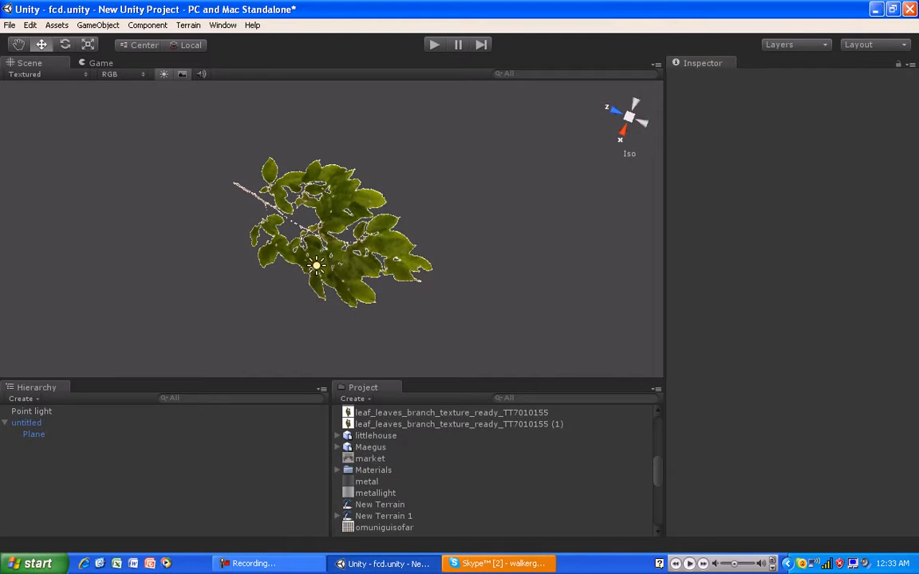
{"action": "left_click", "coordinate": [33, 434]}
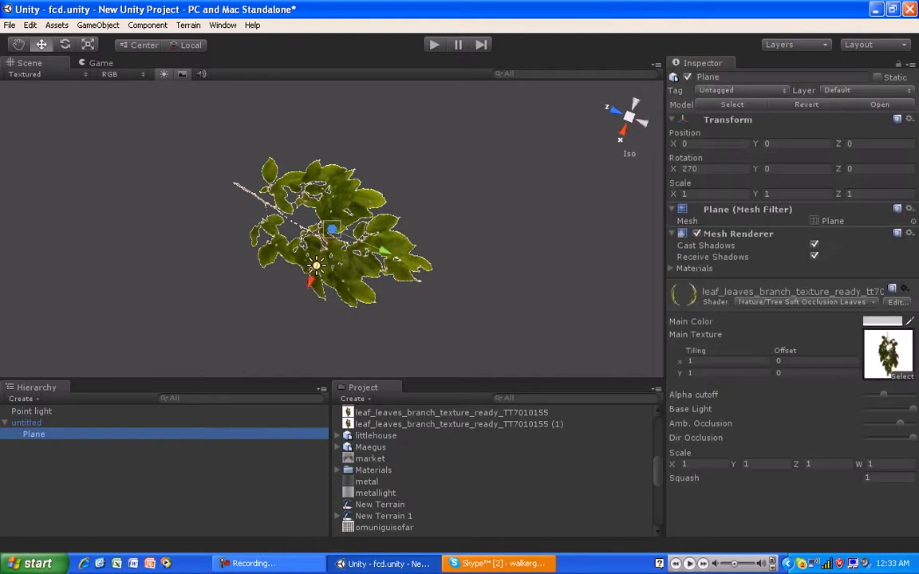